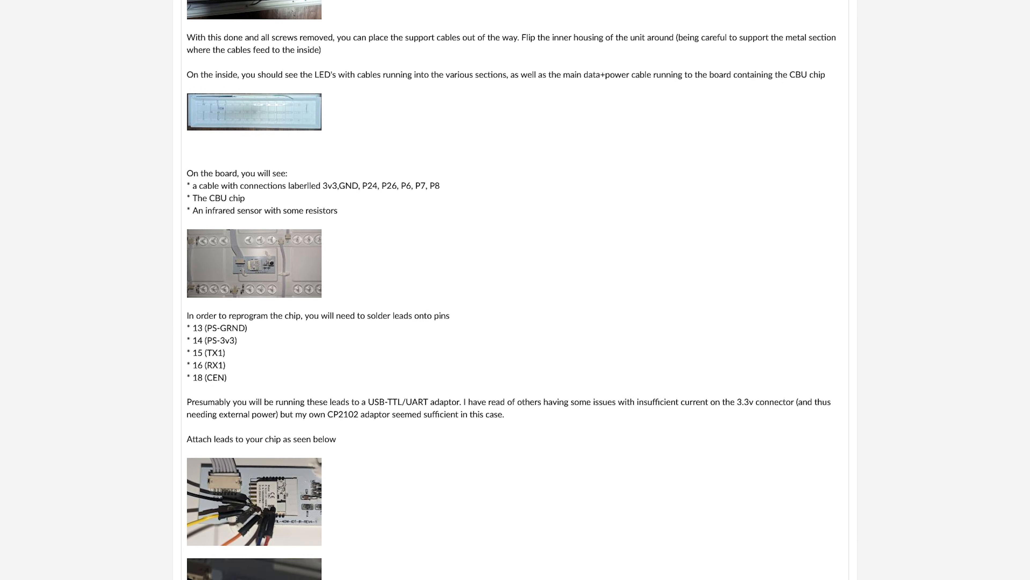
Choose COM7 as the UART adaptor's serial port for the BK7231N chip
scroll("down", 3)
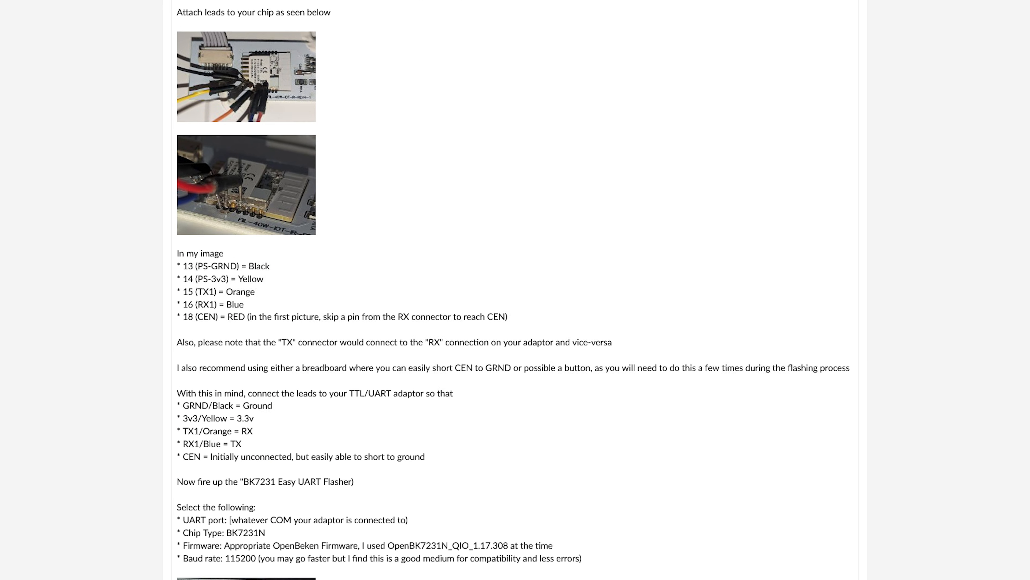
scroll("down", 3)
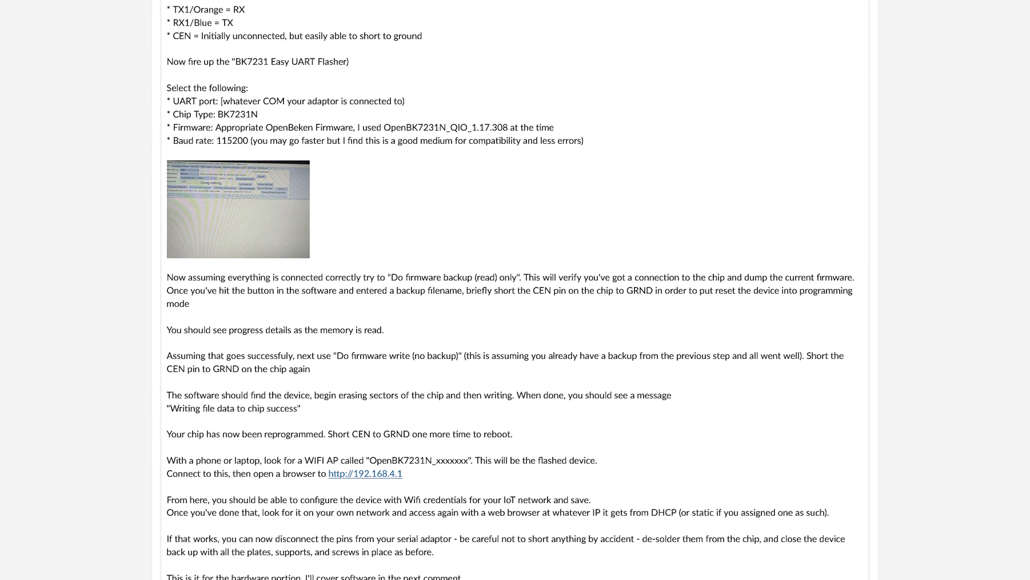
scroll("down", 3)
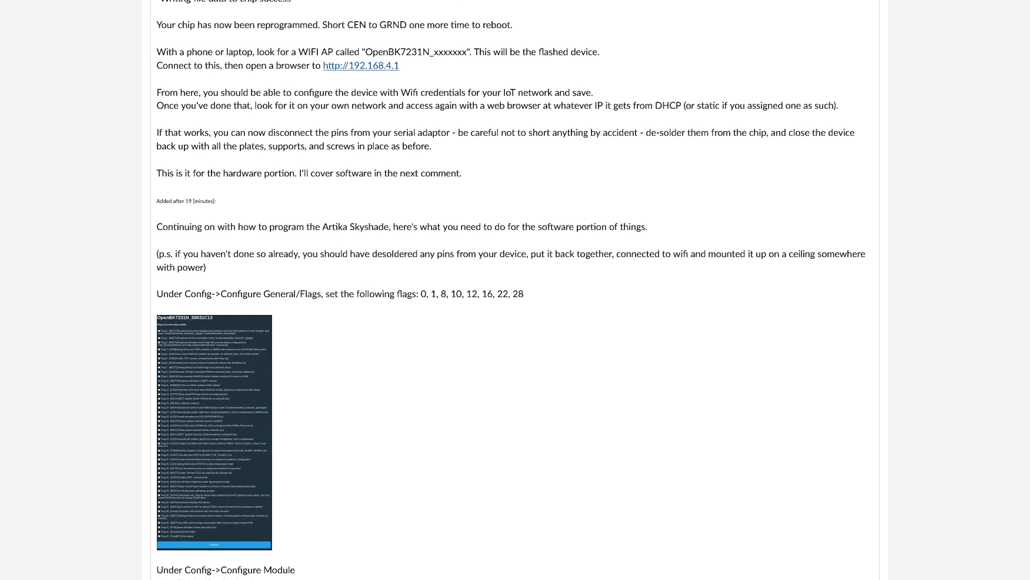
scroll("down", 3)
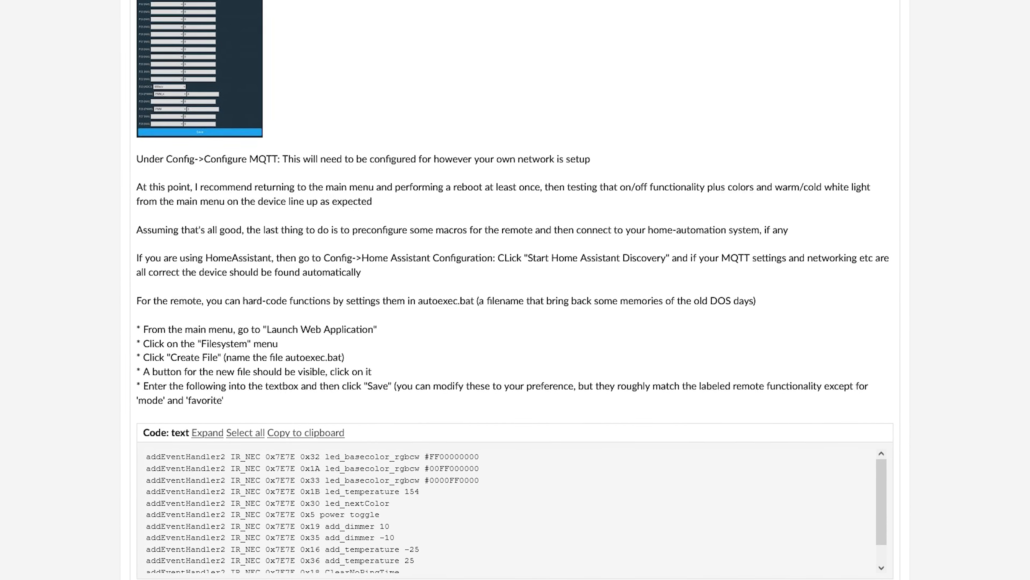
scroll("down", 3)
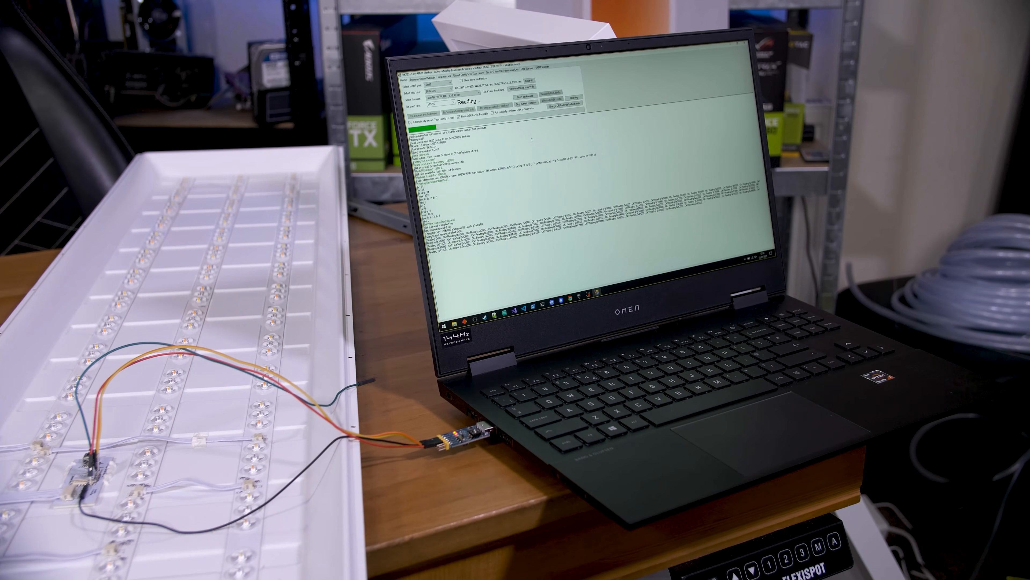
left_click(125, 32)
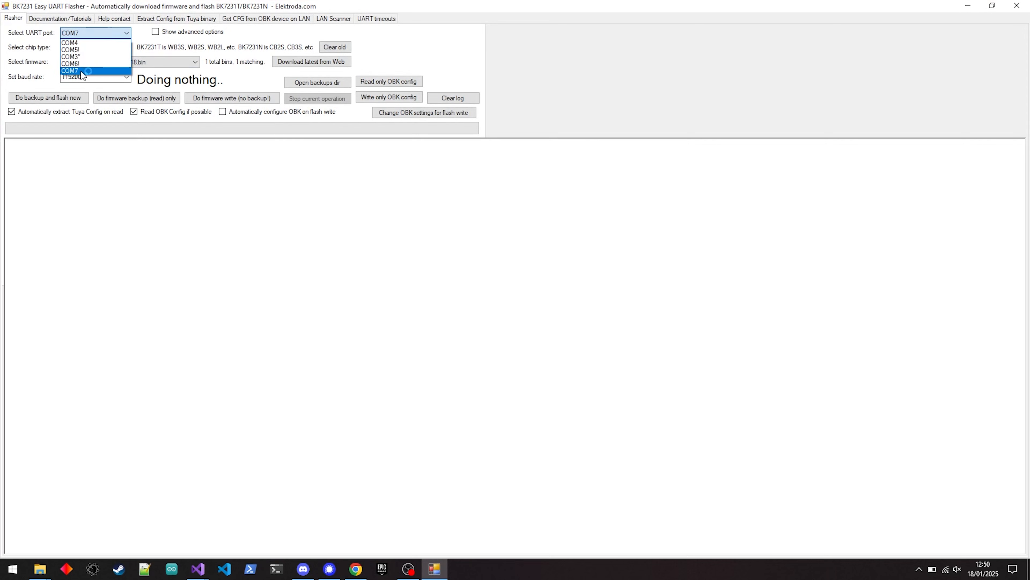
left_click(69, 70)
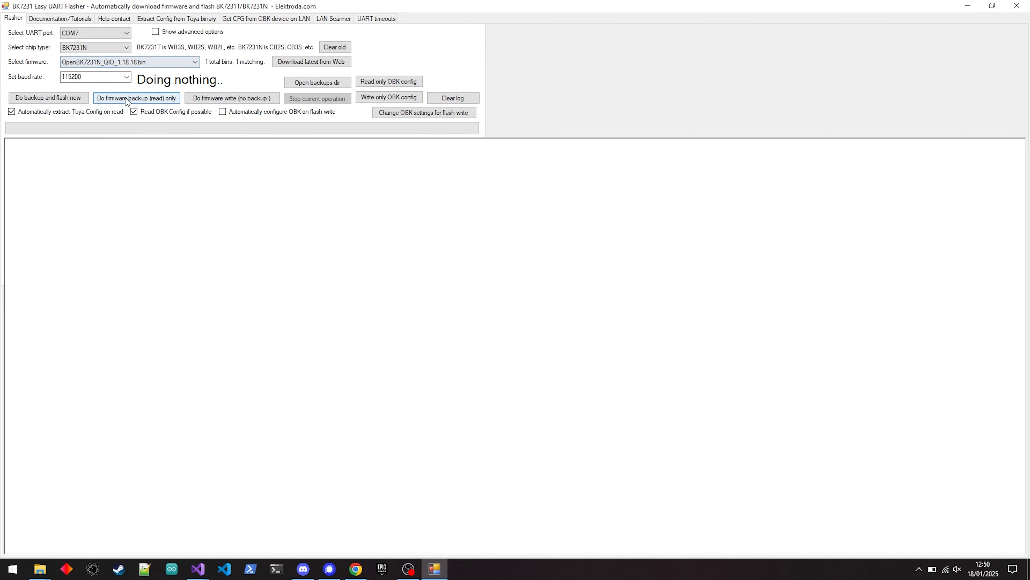
Start a read-only firmware backup, confirming without a backup name
left_click(136, 98)
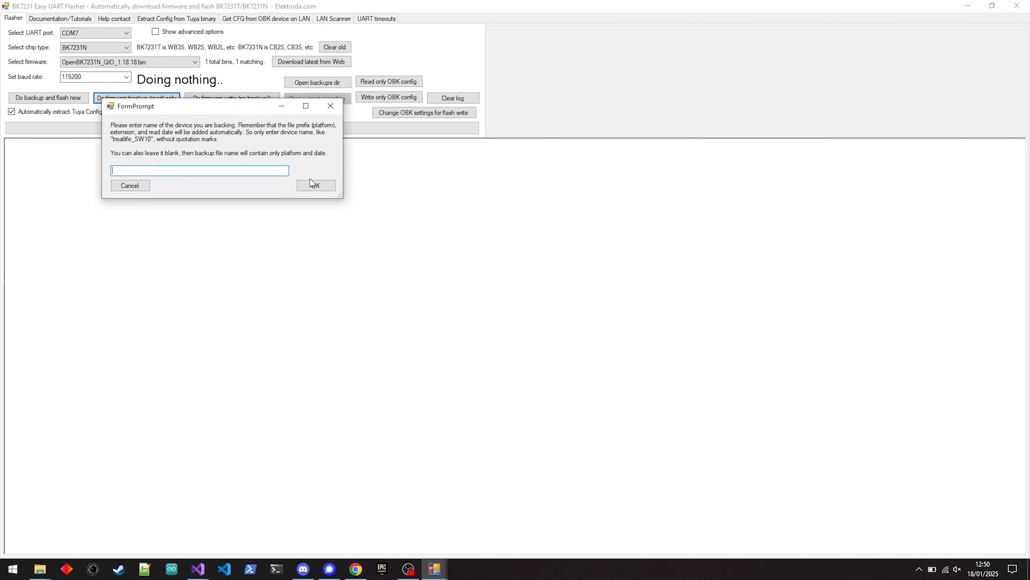
left_click(316, 184)
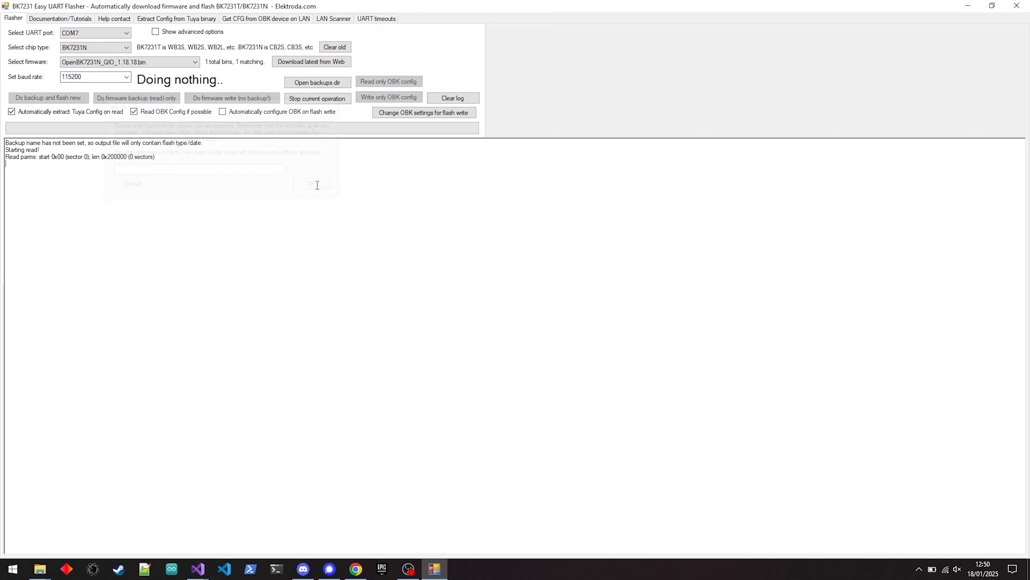
left_click(136, 97)
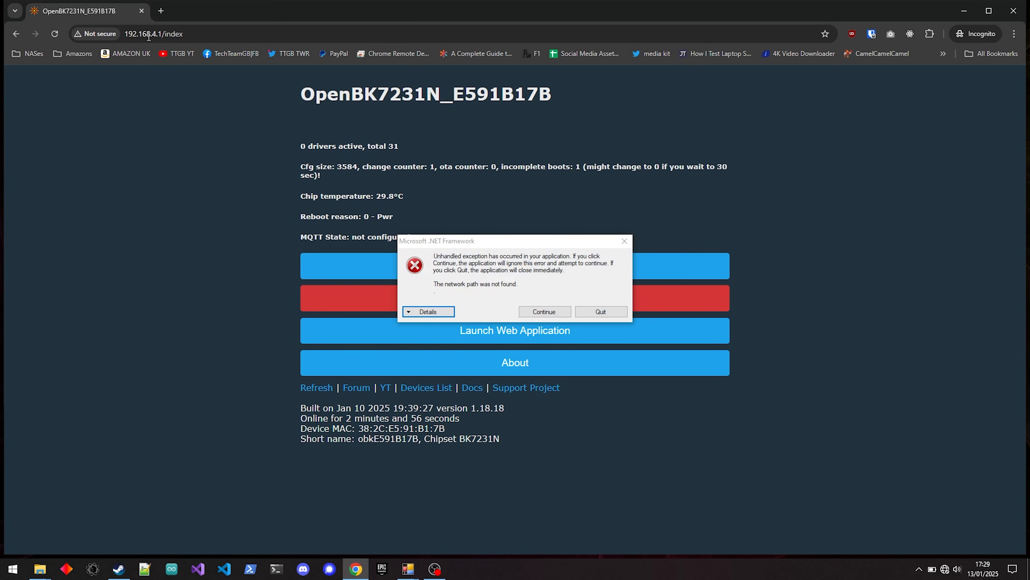
View the .NET exception details and continue running the flasher
left_click(427, 311)
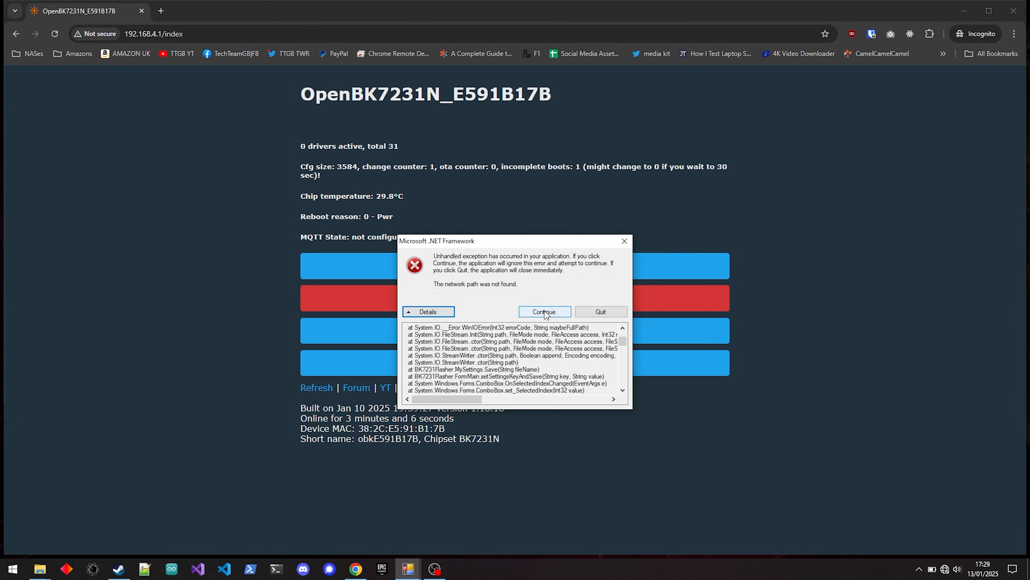
left_click(544, 311)
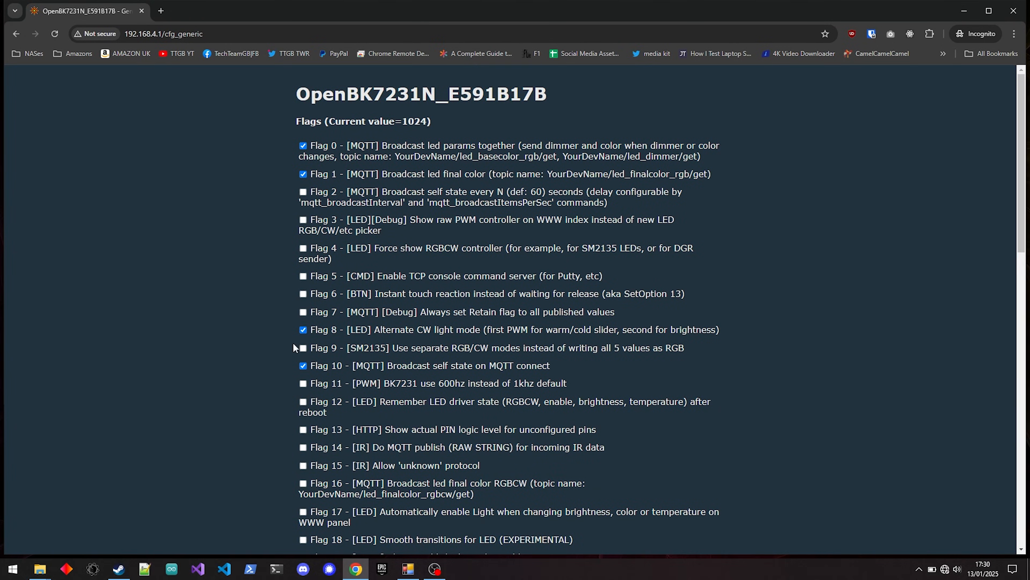
Submit the general flags with 0, 1, 8, 10, 12, 16 and 22 enabled
scroll("down", 3)
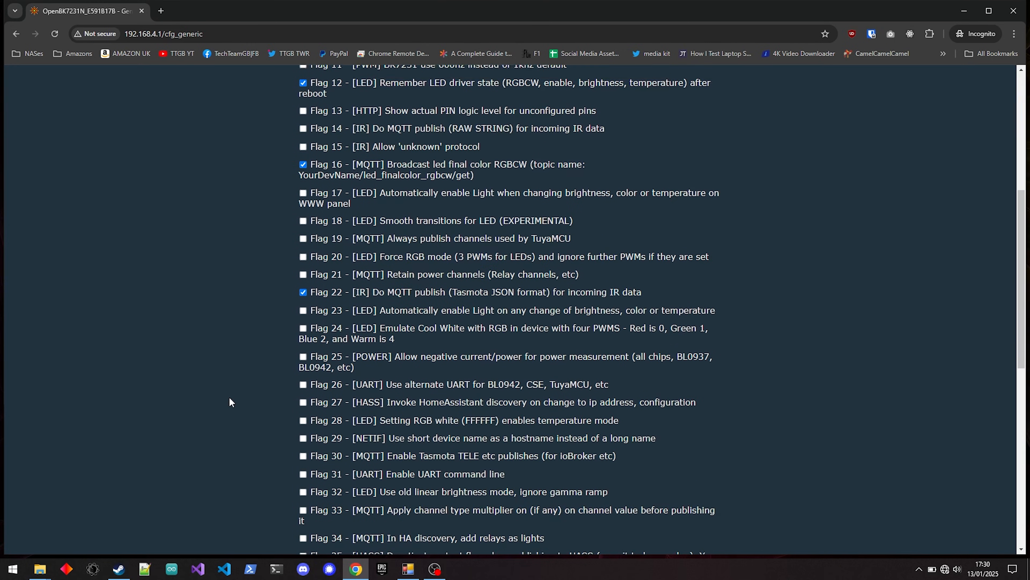
scroll("down", 3)
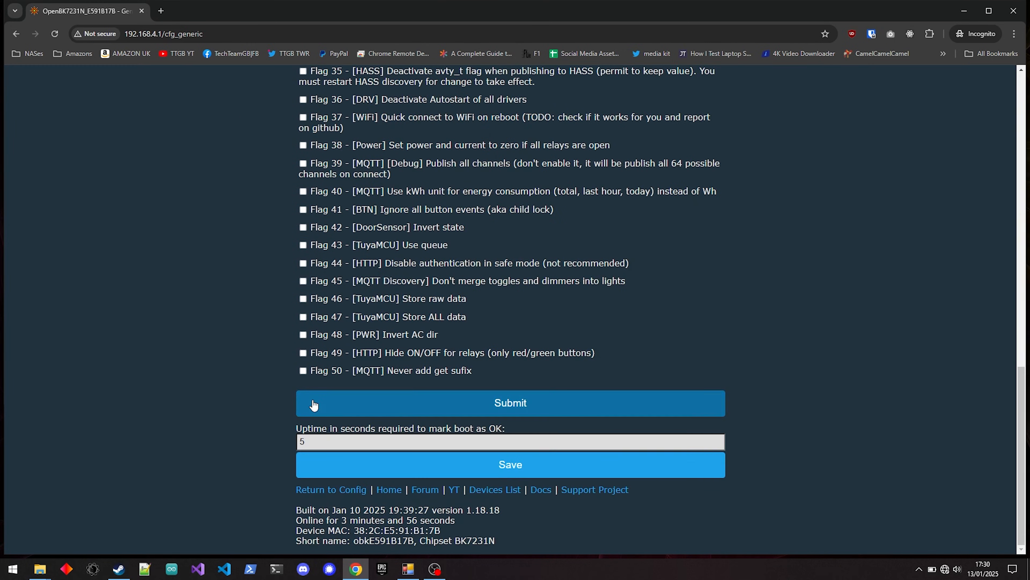
left_click(509, 401)
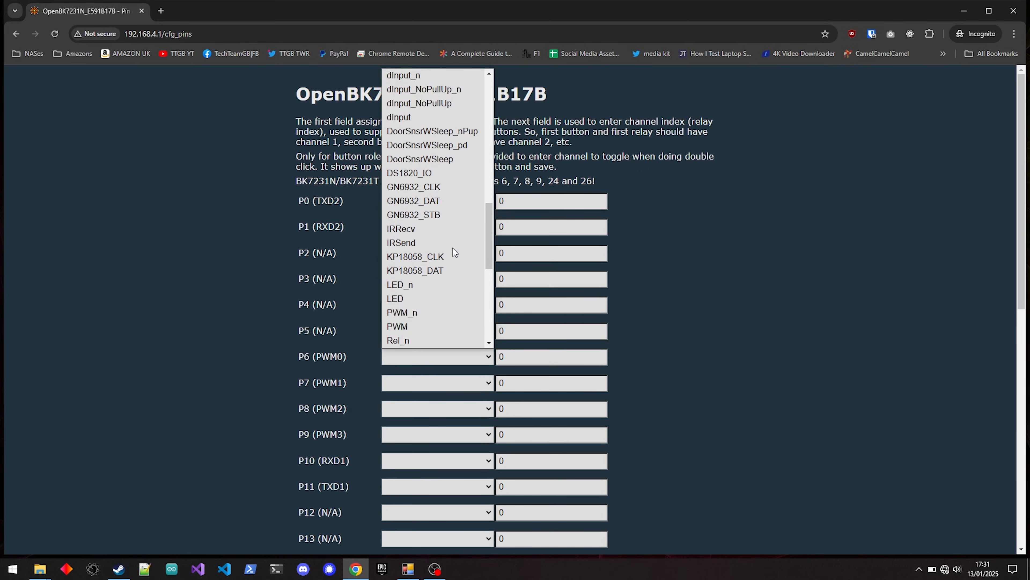
Set P6 to PWM channel 3 and P7 to PWM channel 2
left_click(401, 312)
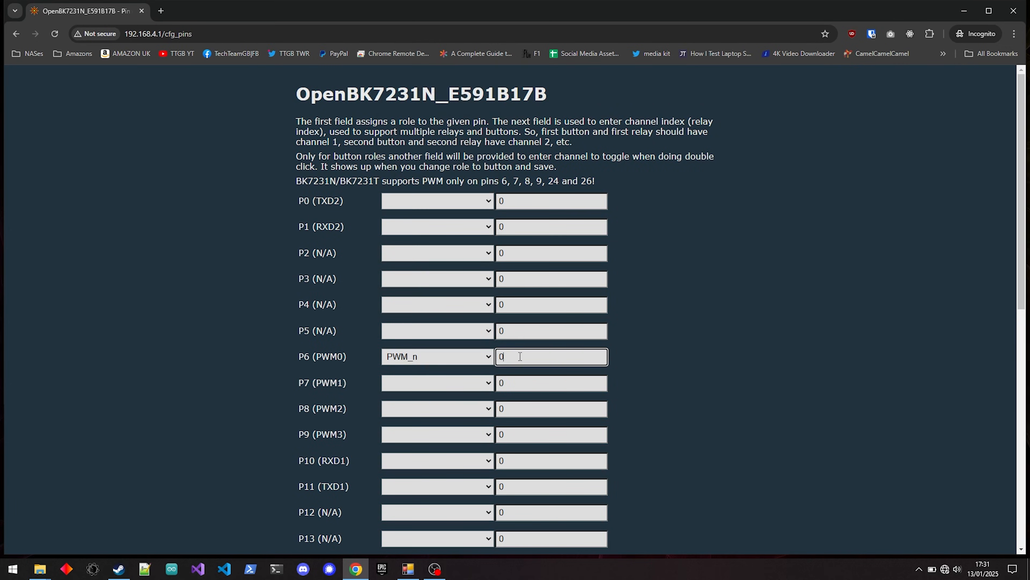
left_click(436, 357)
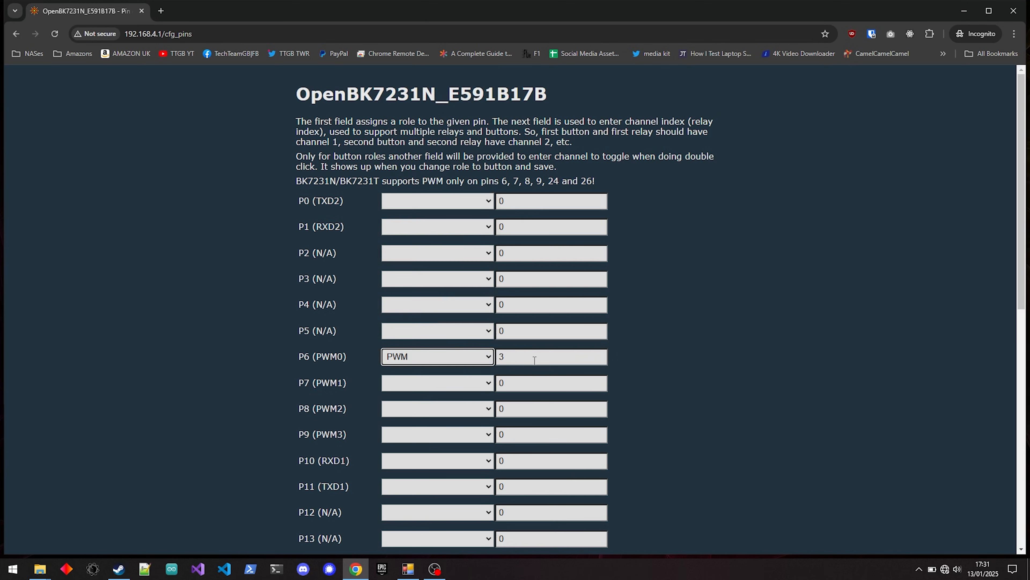
left_click(436, 382)
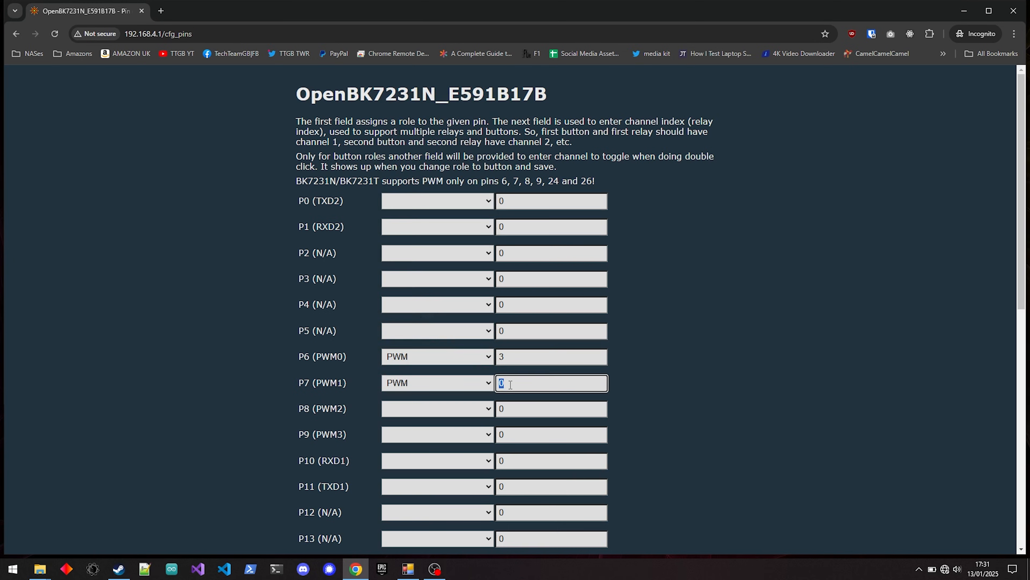
left_click(436, 382)
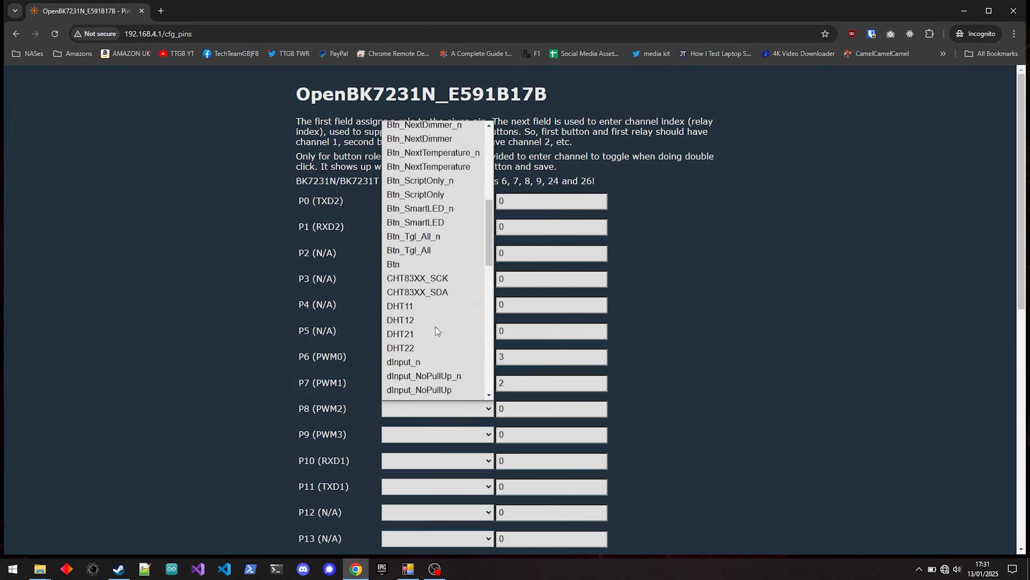
Assign the IRRecv infrared receiver role to P23
scroll("down", 3)
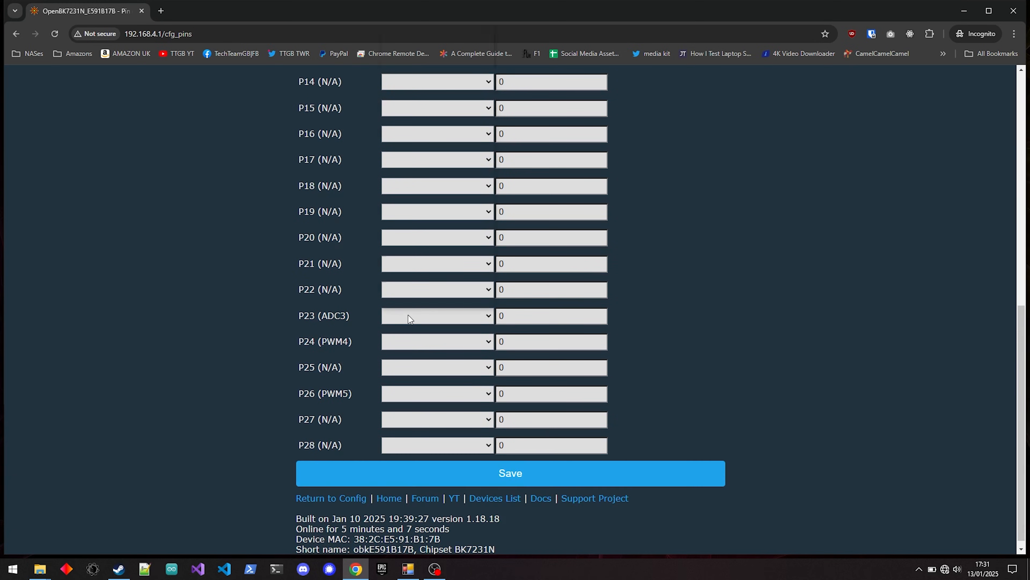
left_click(436, 316)
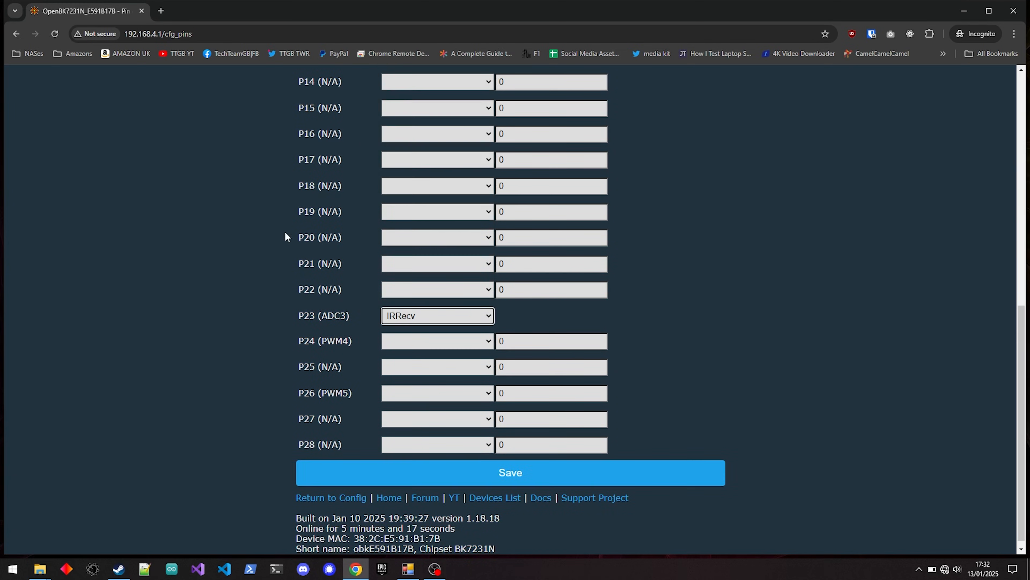
left_click(436, 315)
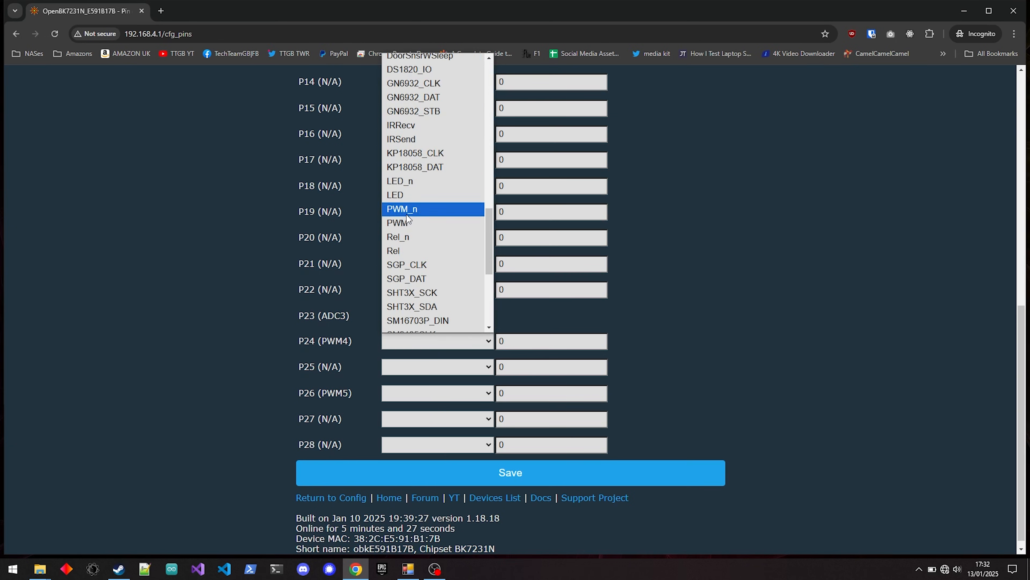